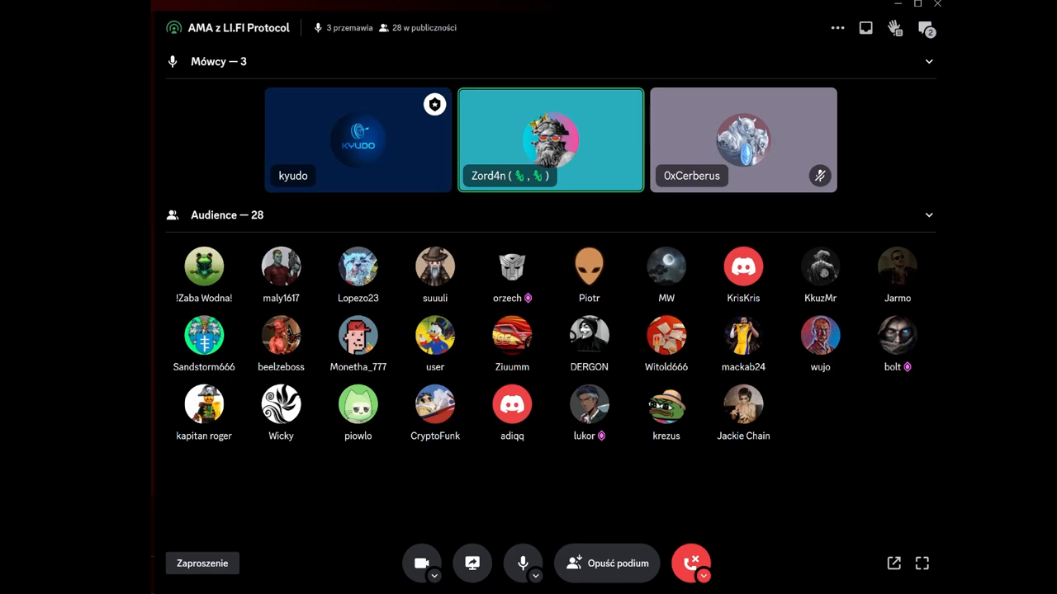
Step: Show the AMA-LI.FI stage channel's text chat beside the speakers and audience grid
click(356, 139)
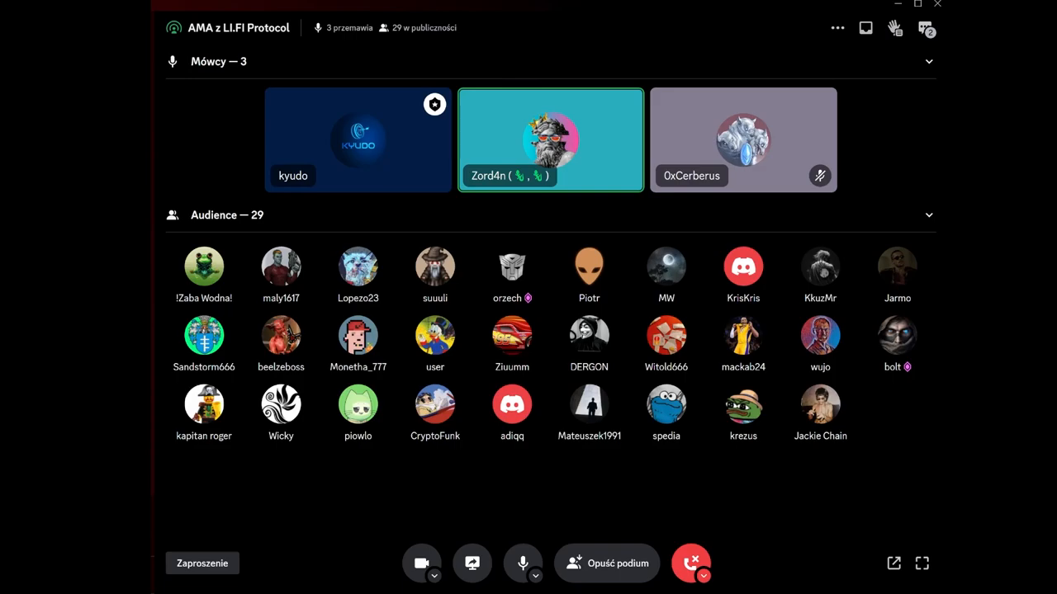
mouse_move(925, 28)
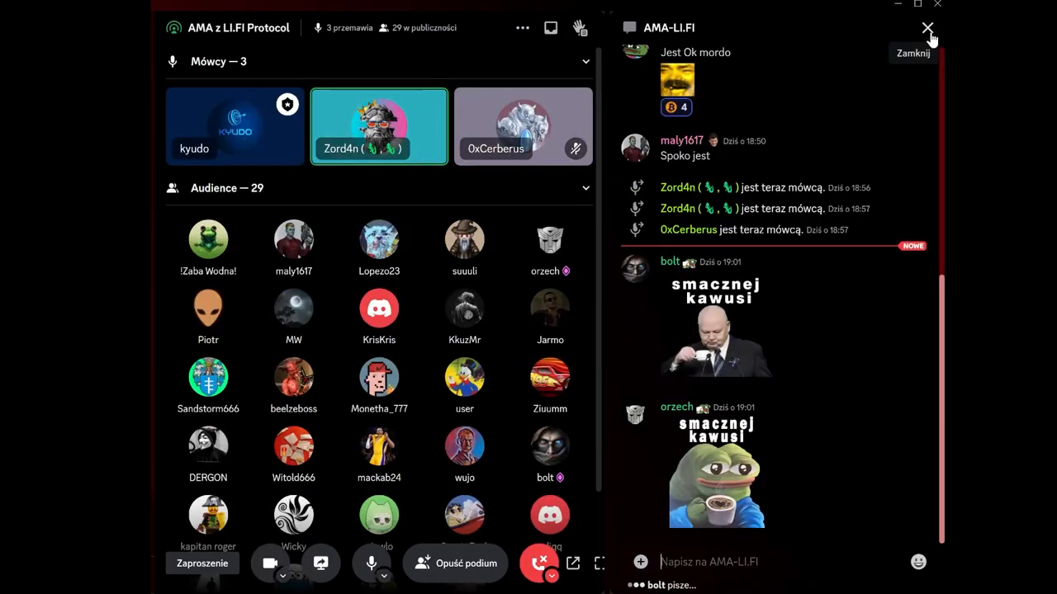
click(928, 28)
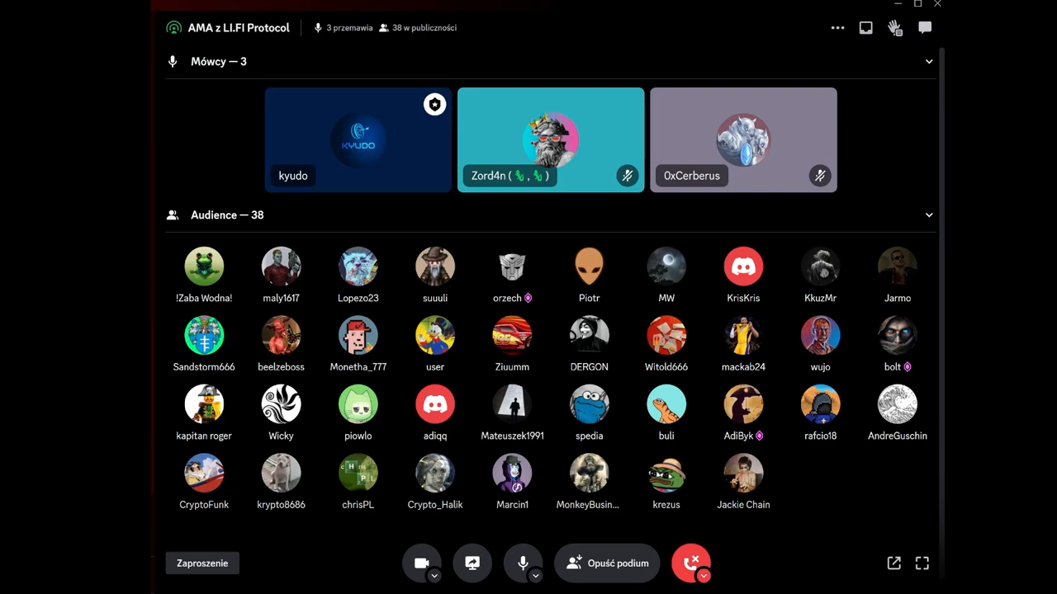
click(743, 138)
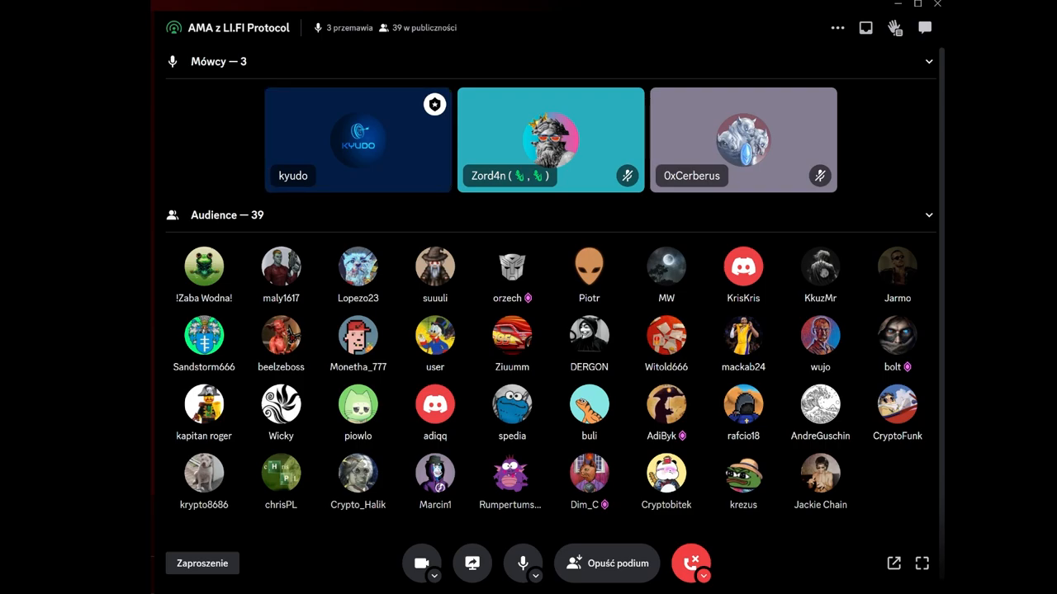
click(743, 138)
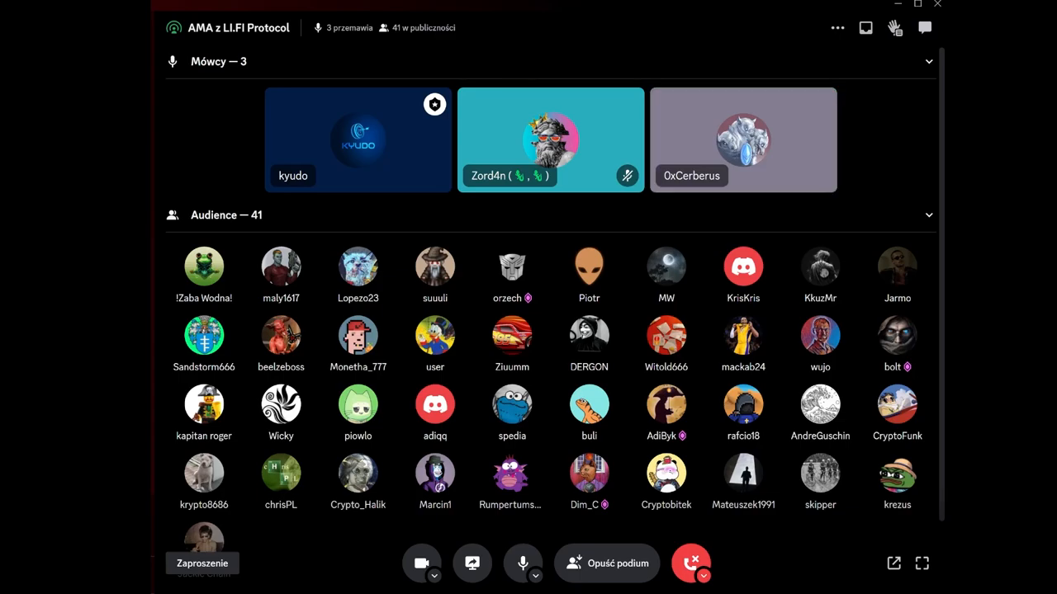
click(743, 139)
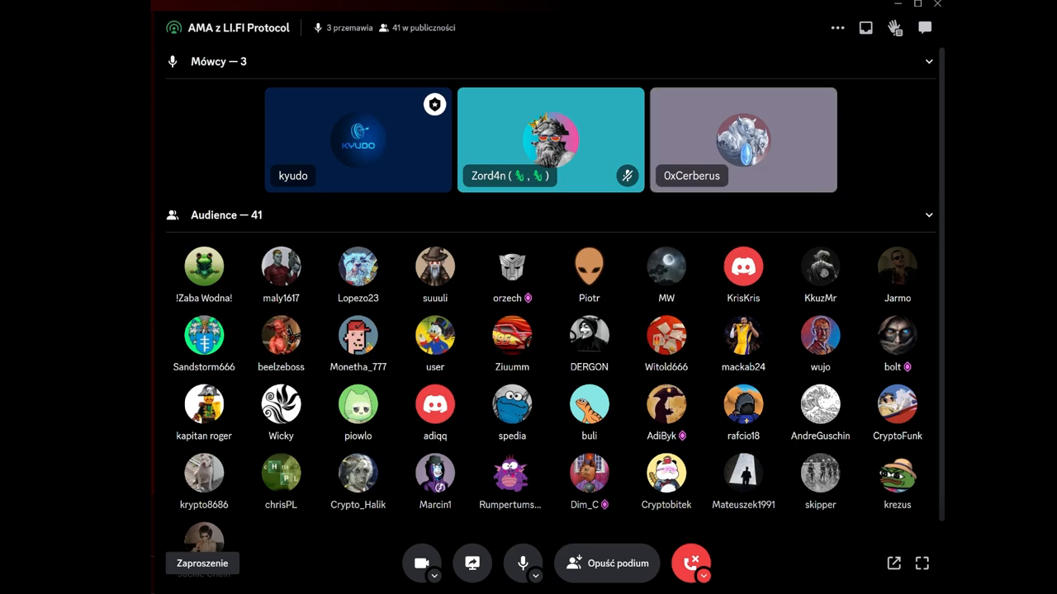
click(743, 139)
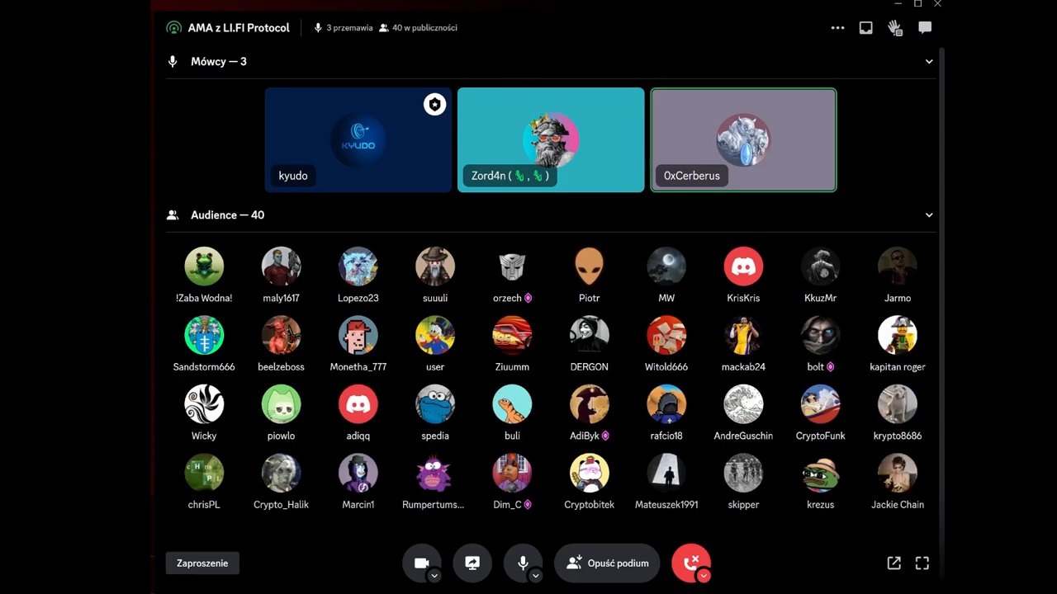
mouse_move(743, 138)
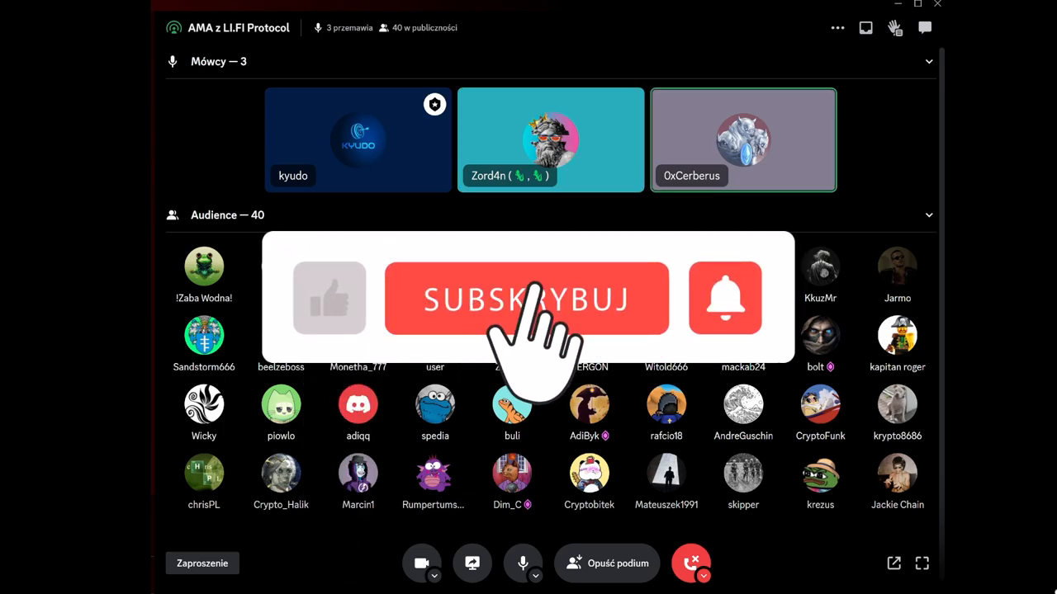
click(526, 297)
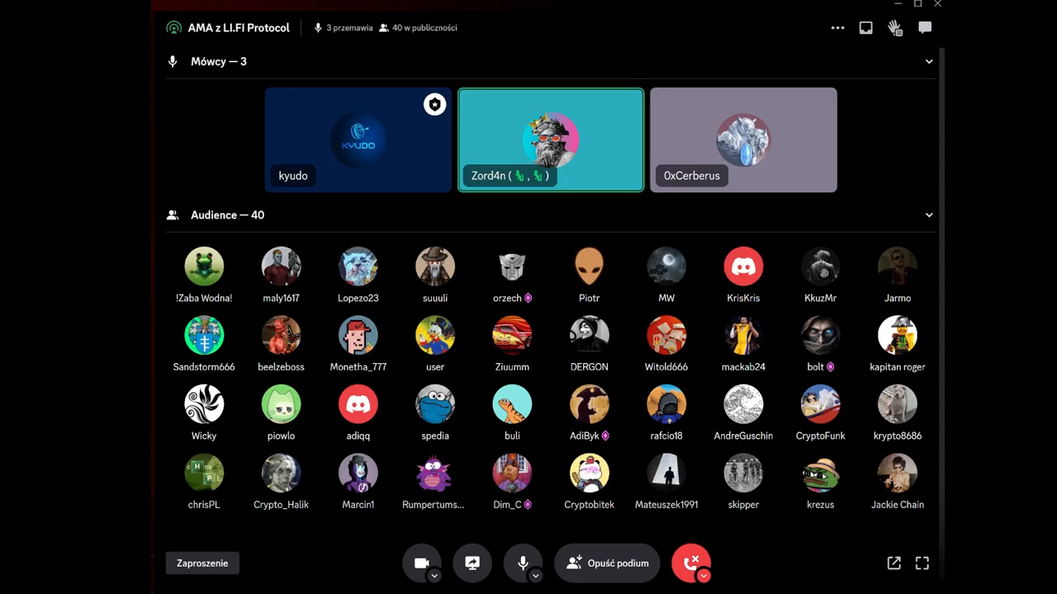
click(357, 138)
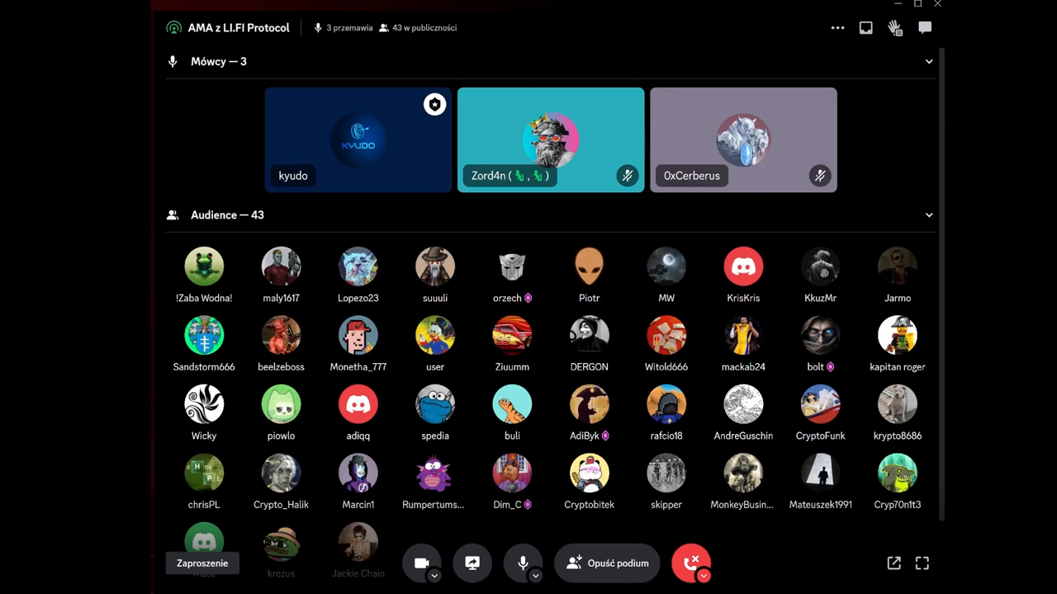
click(356, 139)
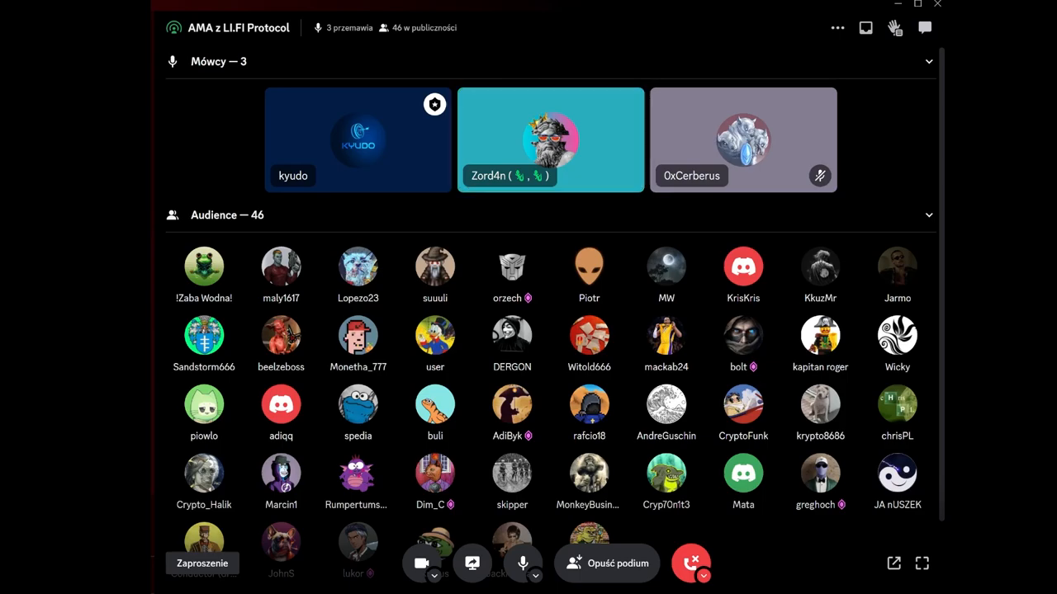
click(357, 138)
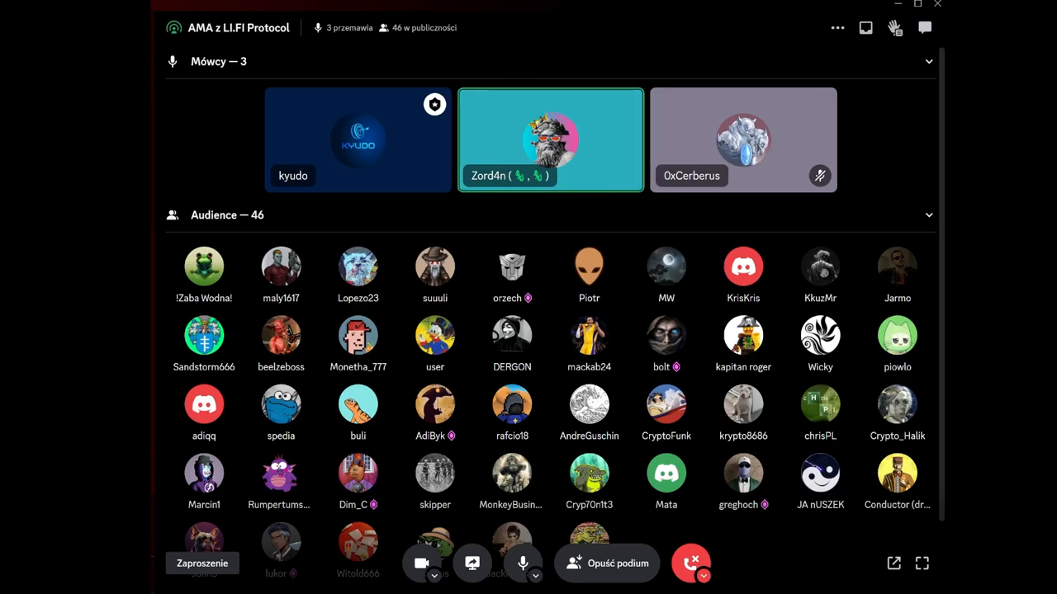
click(357, 139)
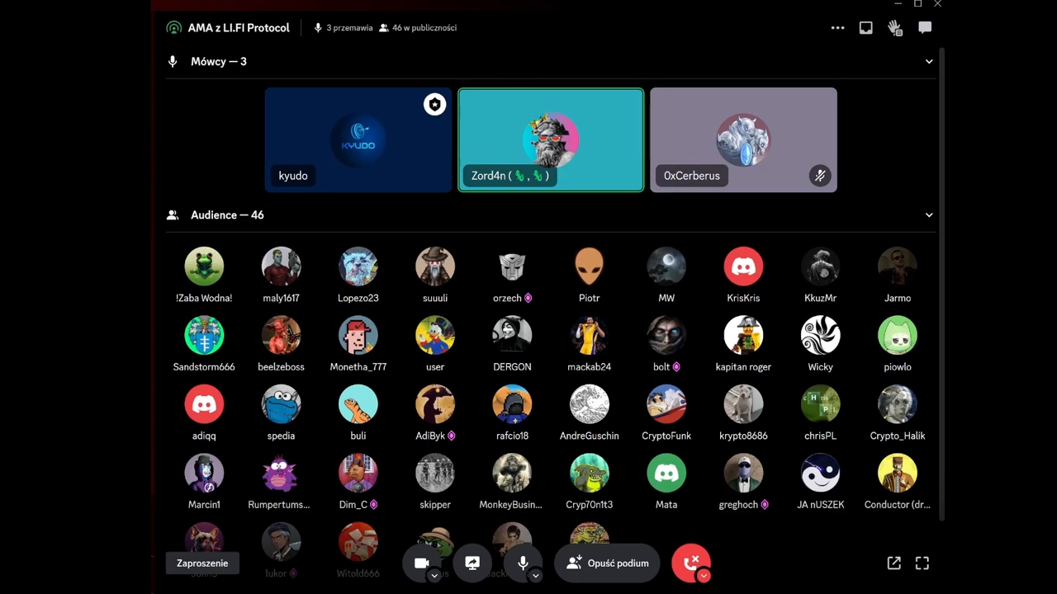
click(356, 138)
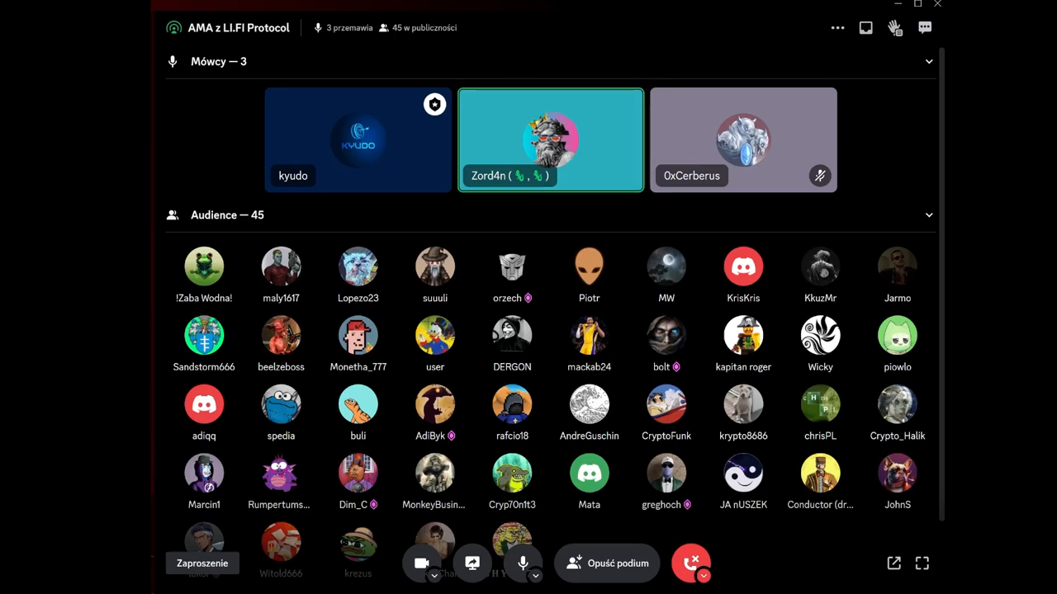
click(924, 27)
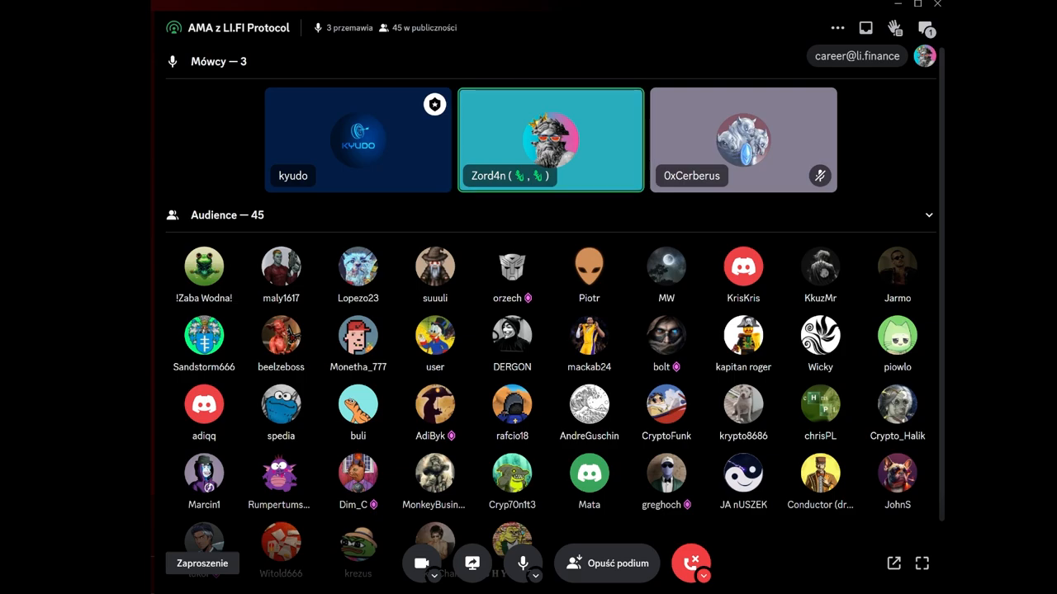
mouse_move(926, 26)
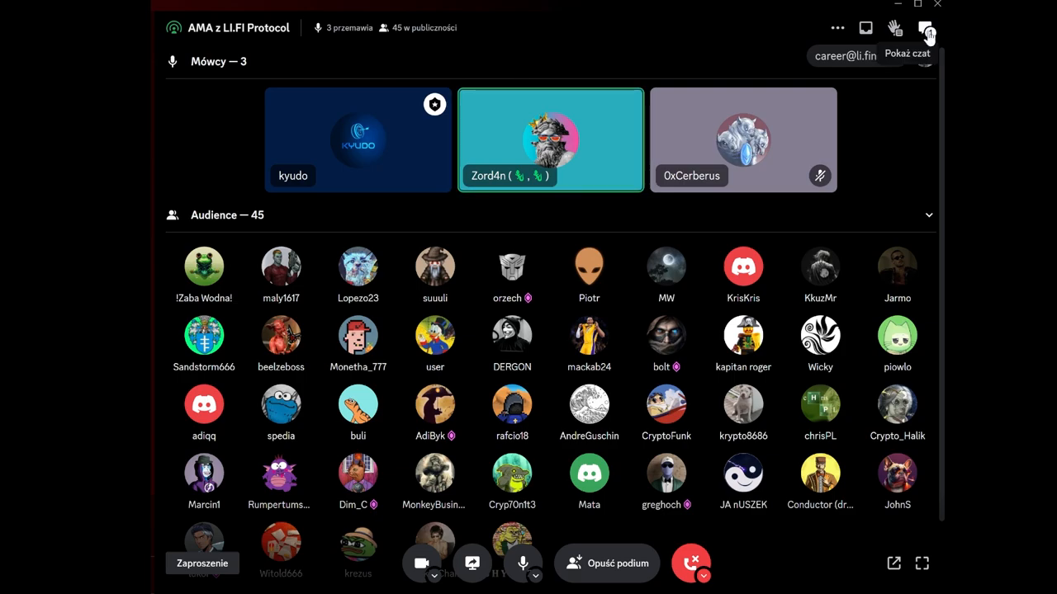
click(928, 33)
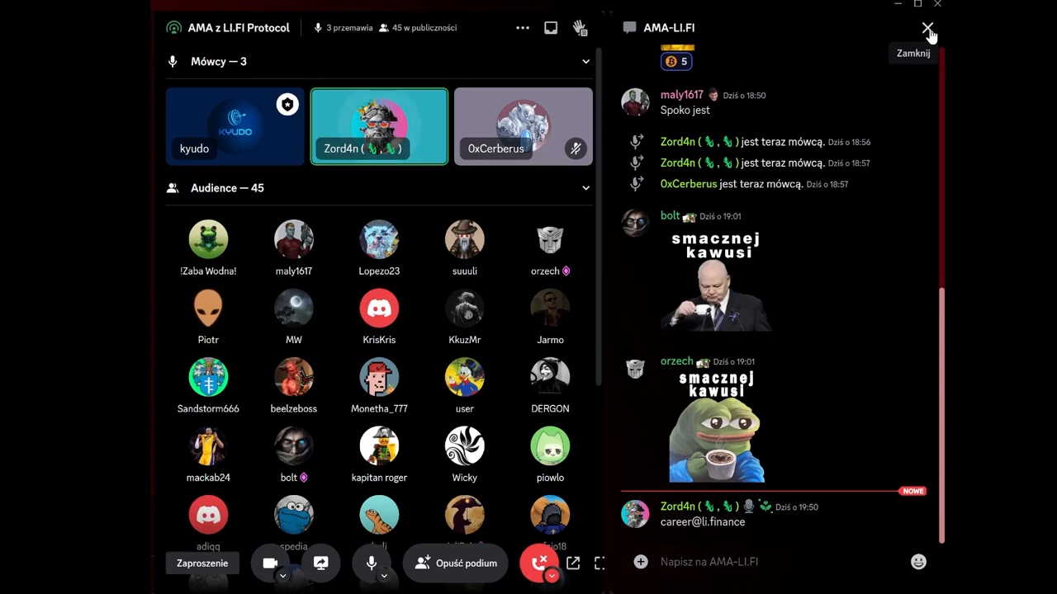
click(926, 26)
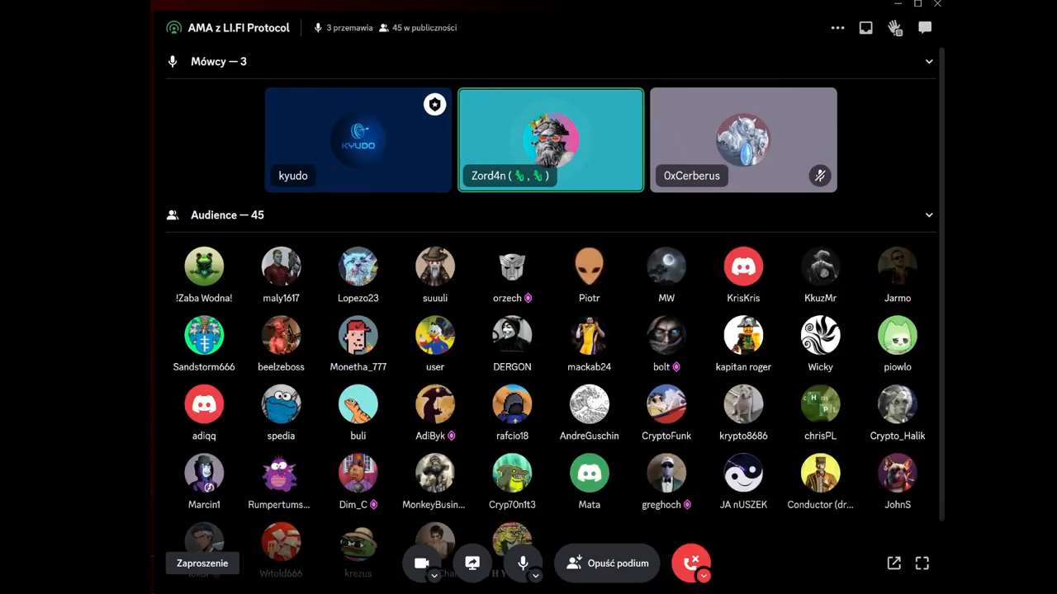